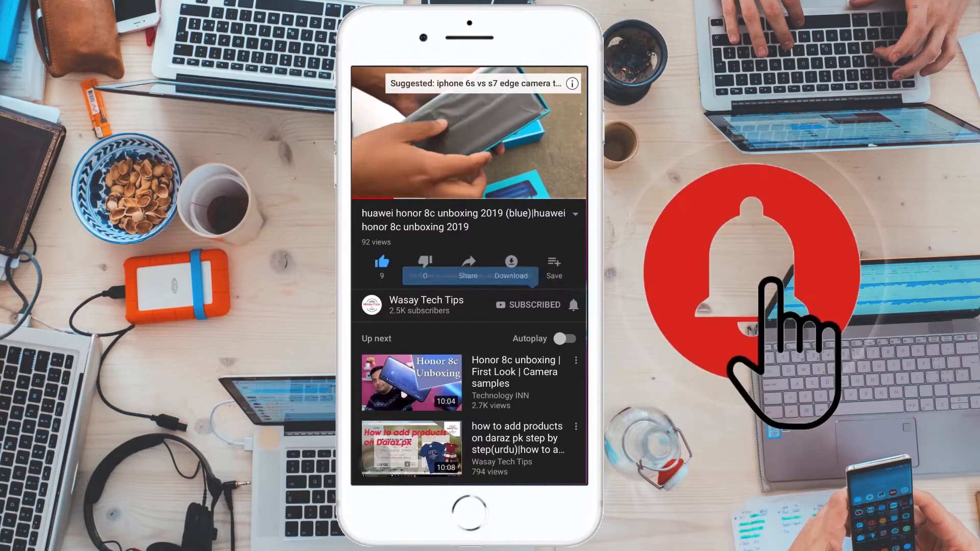
- Open store.steampowered.com in Chrome and sign in with the Steam account credentials
{"action": "left_click", "coordinate": [573, 305]}
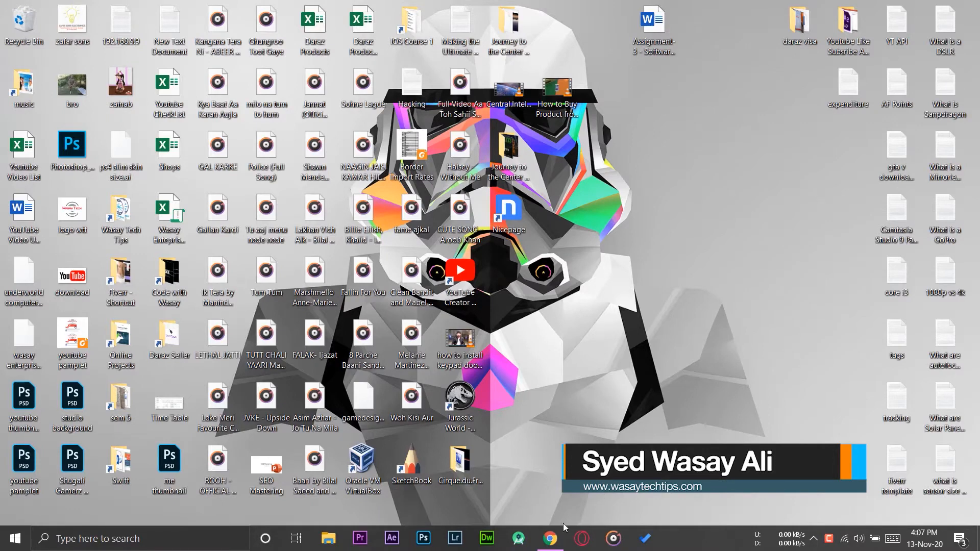
{"action": "left_click", "coordinate": [548, 537]}
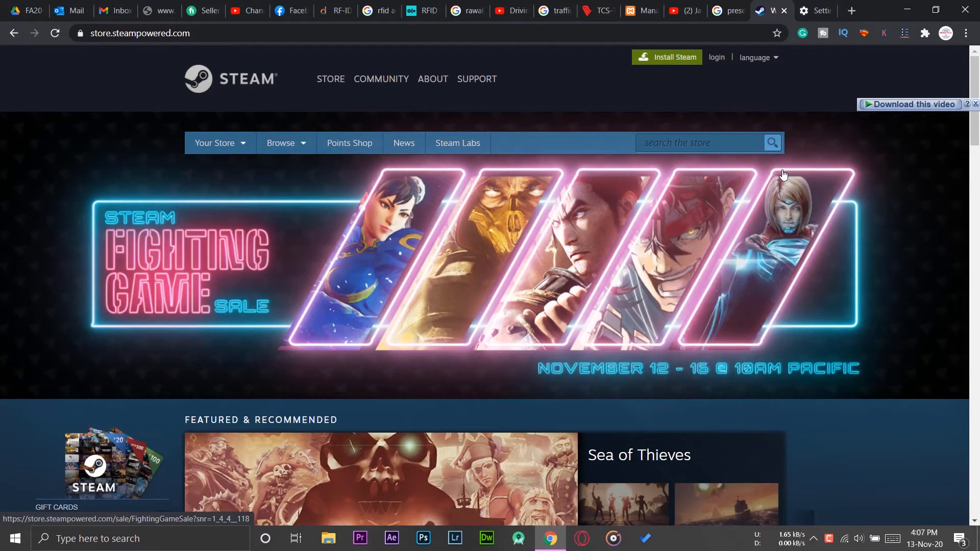
{"action": "left_click", "coordinate": [716, 57]}
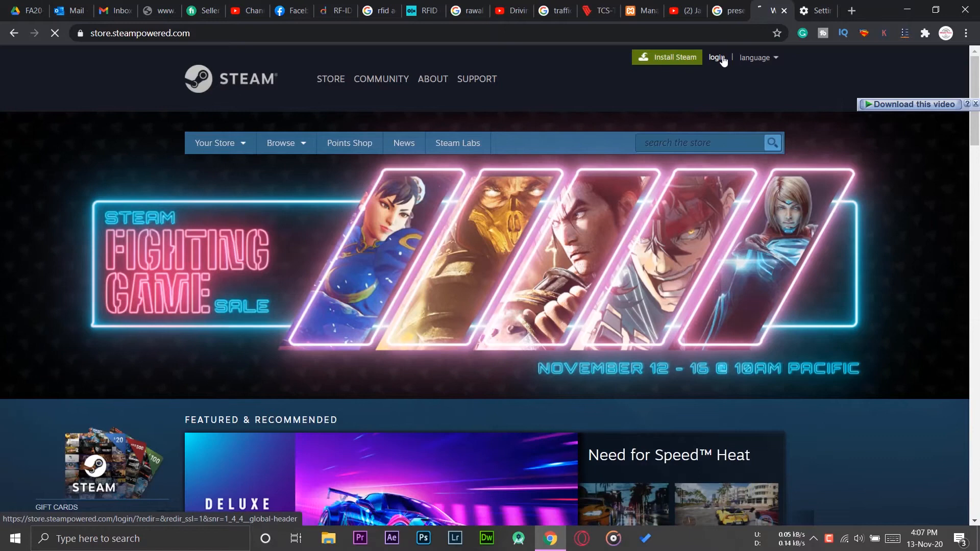
{"action": "left_click", "coordinate": [716, 57]}
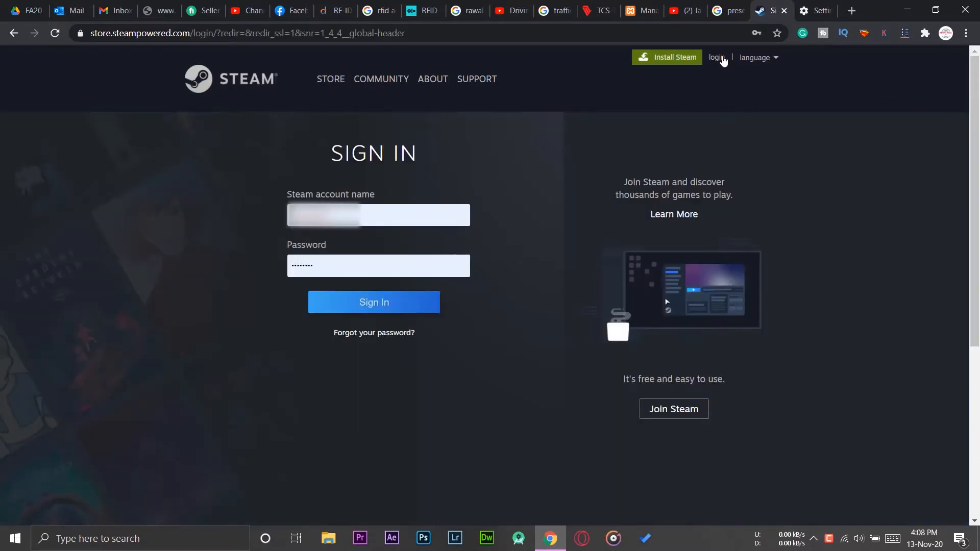
{"action": "left_click", "coordinate": [373, 301]}
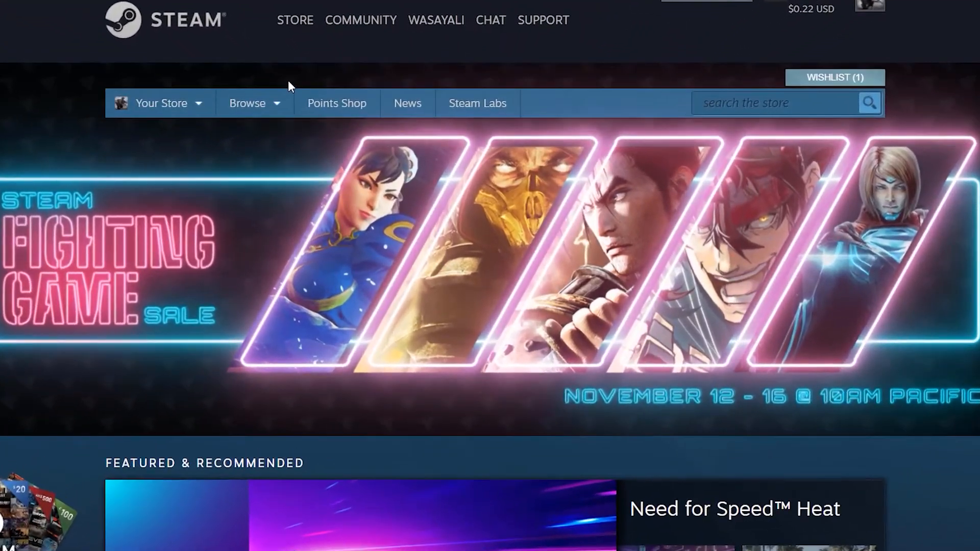
- Search the store for 'tekken 7' and scroll through the 27 matching titles
{"action": "left_click", "coordinate": [775, 103]}
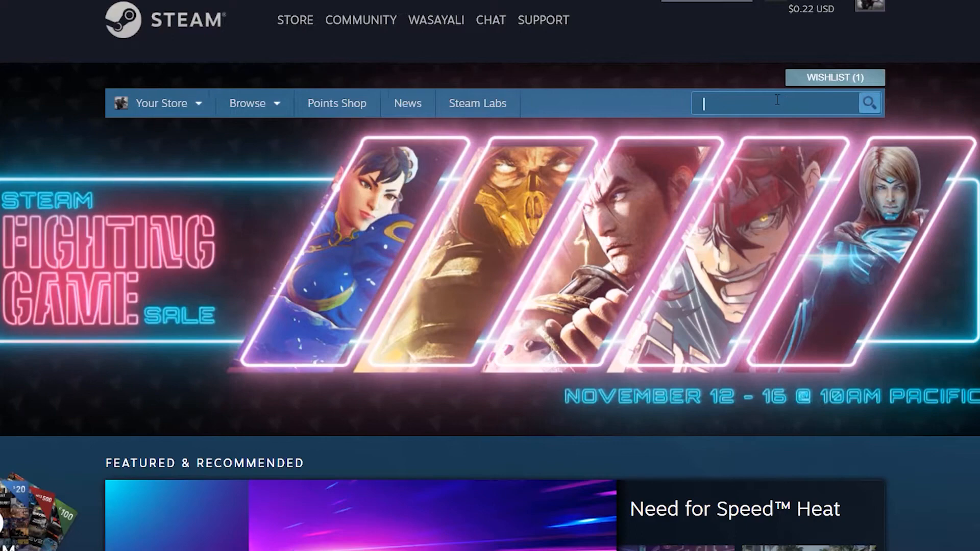
{"action": "type", "text": "tekke"}
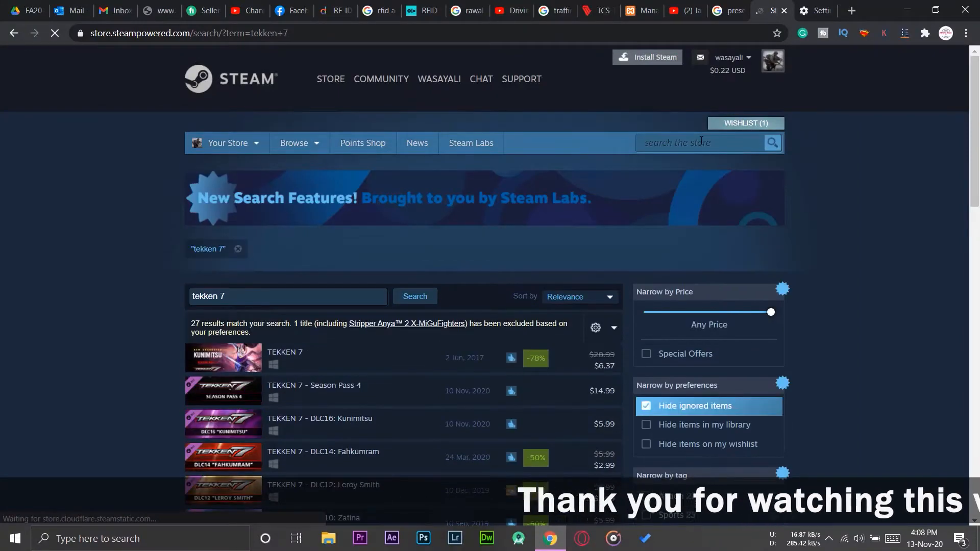
{"action": "scroll", "scroll_direction": "down", "scroll_amount": 3}
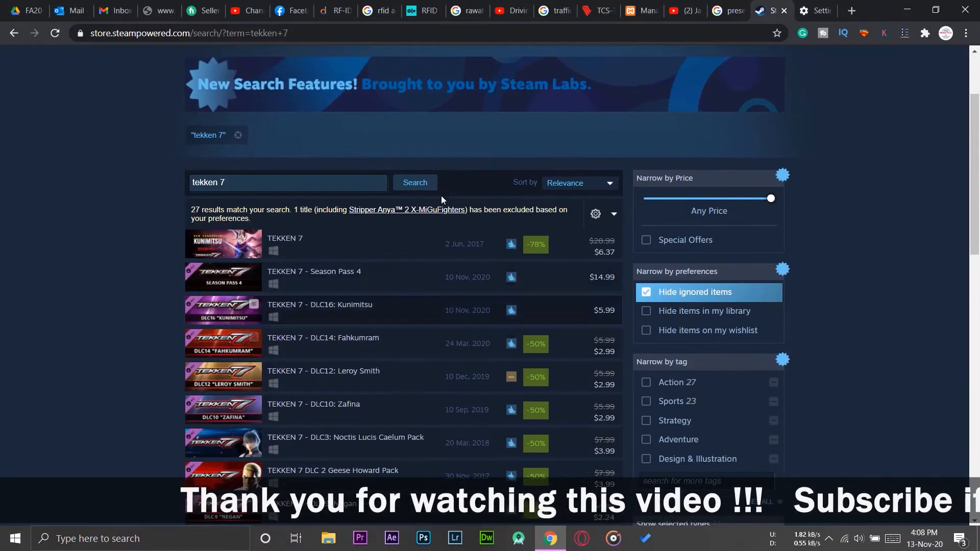
{"action": "scroll", "scroll_direction": "down", "scroll_amount": 3}
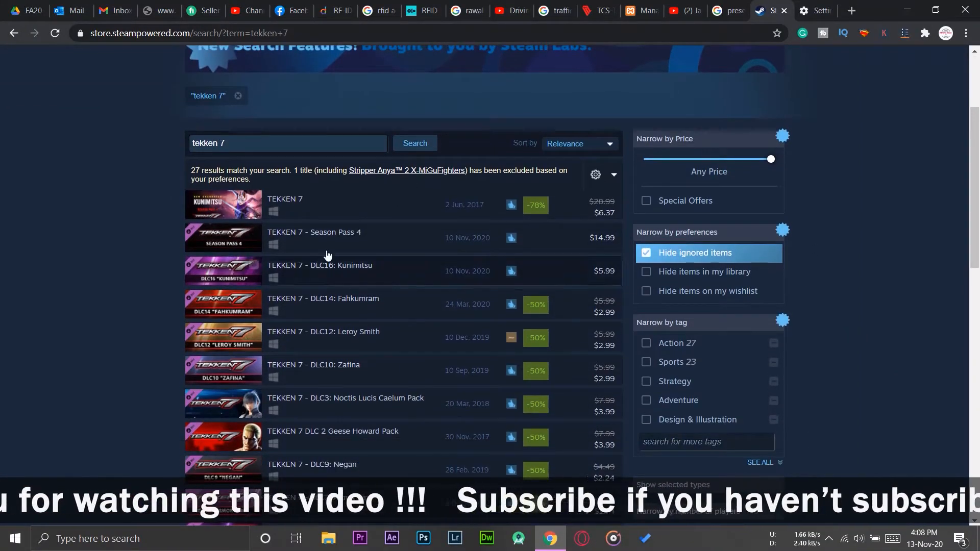
{"action": "scroll", "scroll_direction": "down", "scroll_amount": 3}
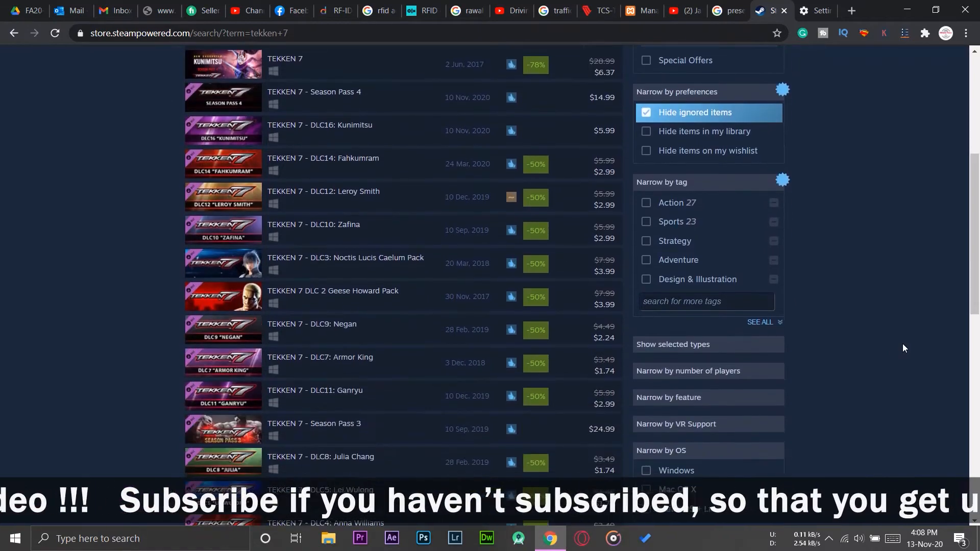
{"action": "scroll", "scroll_direction": "down", "scroll_amount": 3}
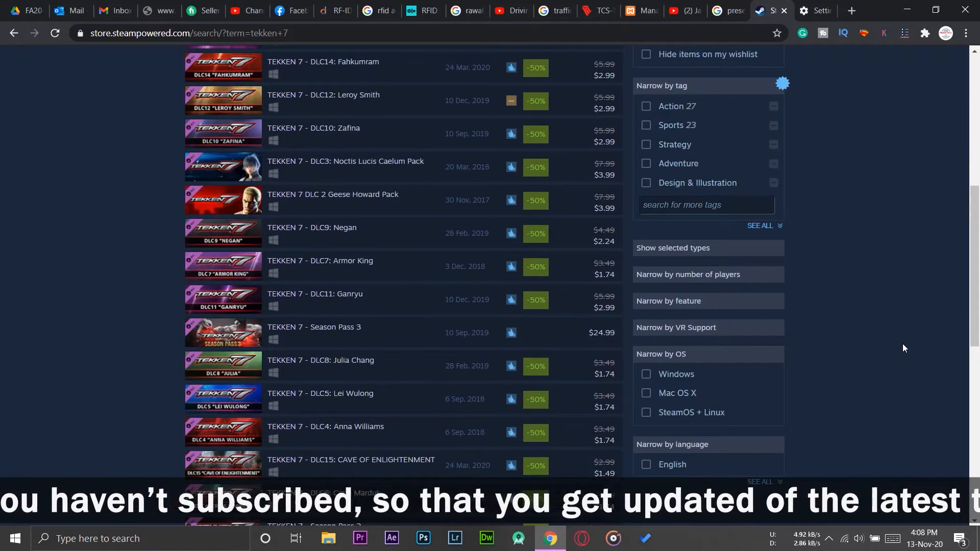
{"action": "scroll", "scroll_direction": "down", "scroll_amount": 3}
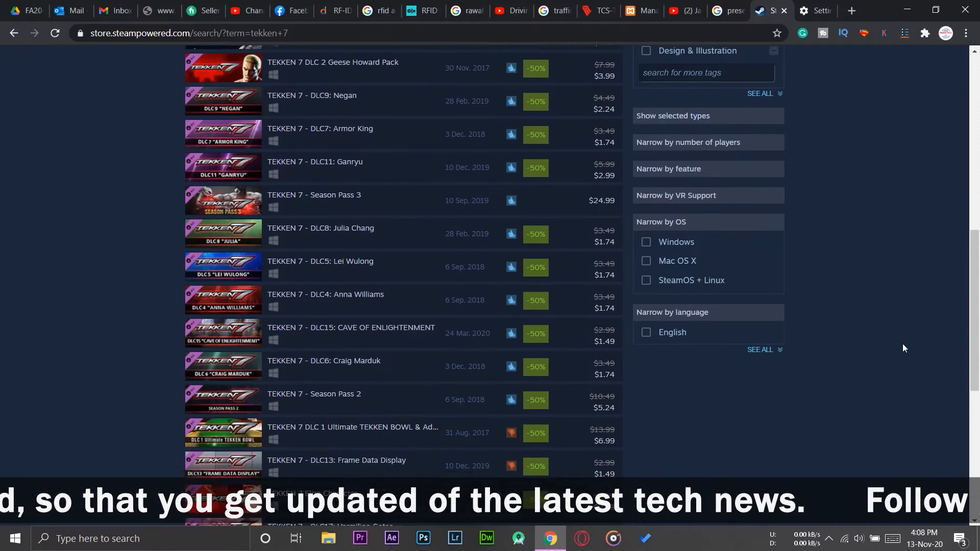
{"action": "scroll", "scroll_direction": "down", "scroll_amount": 3}
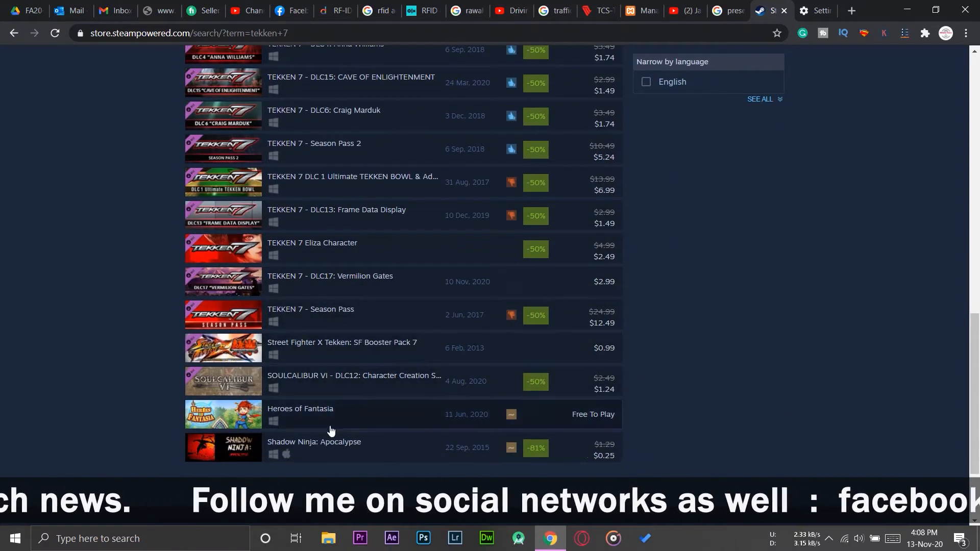
{"action": "scroll", "scroll_direction": "down", "scroll_amount": 3}
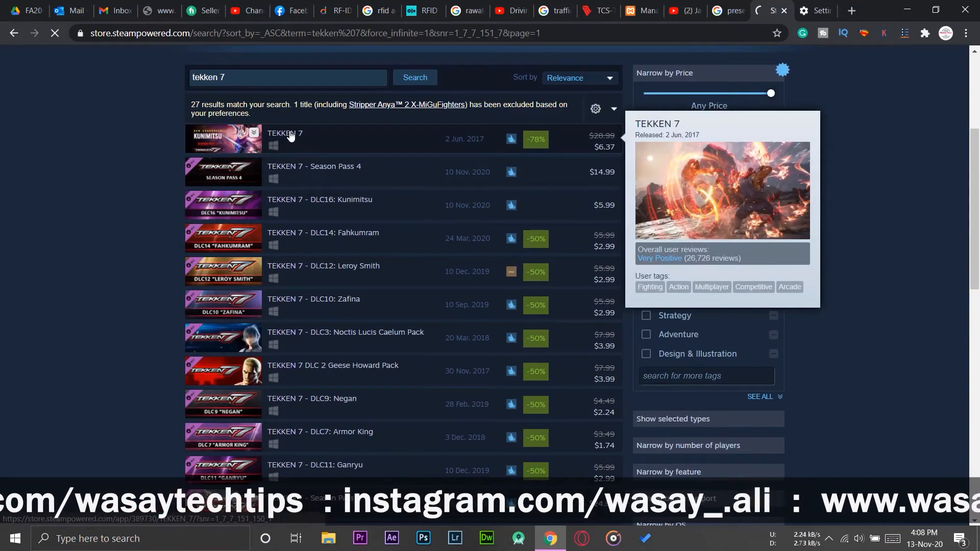
- Open the TEKKEN 7 store page and scroll to the Ultimate Edition and base game buy options
{"action": "left_click", "coordinate": [284, 133]}
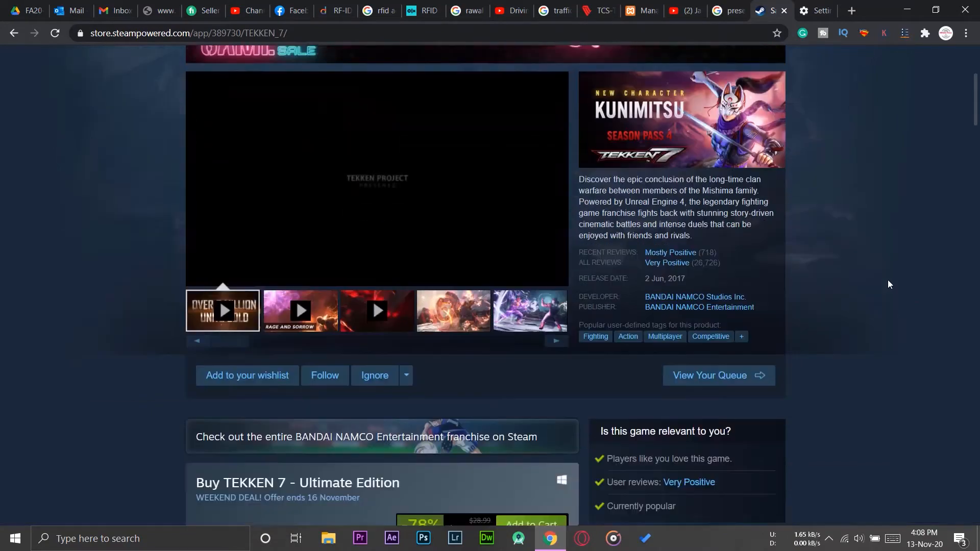
{"action": "scroll", "scroll_direction": "down", "scroll_amount": 3}
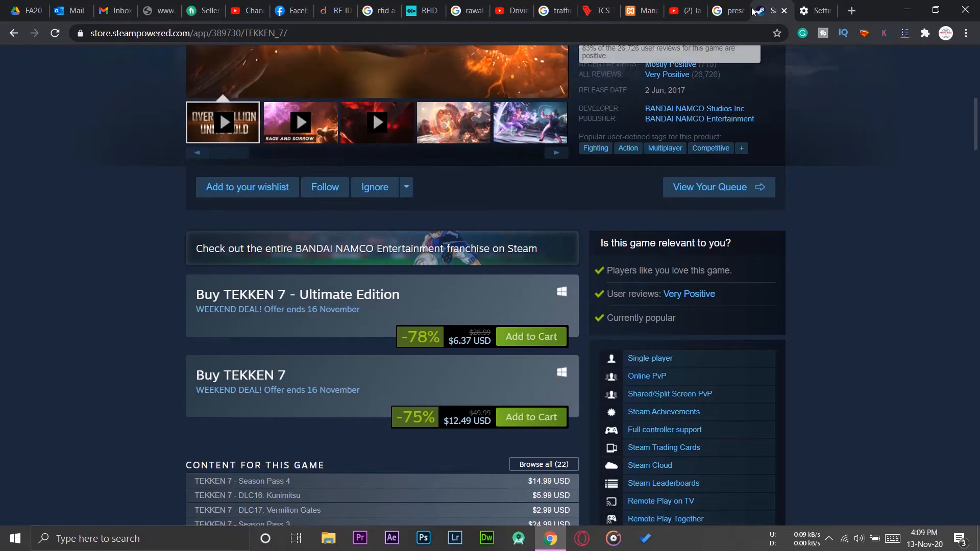
- In a new tab, Google the 6.37 USD price, then return to the Steam tab
{"action": "left_click", "coordinate": [849, 10]}
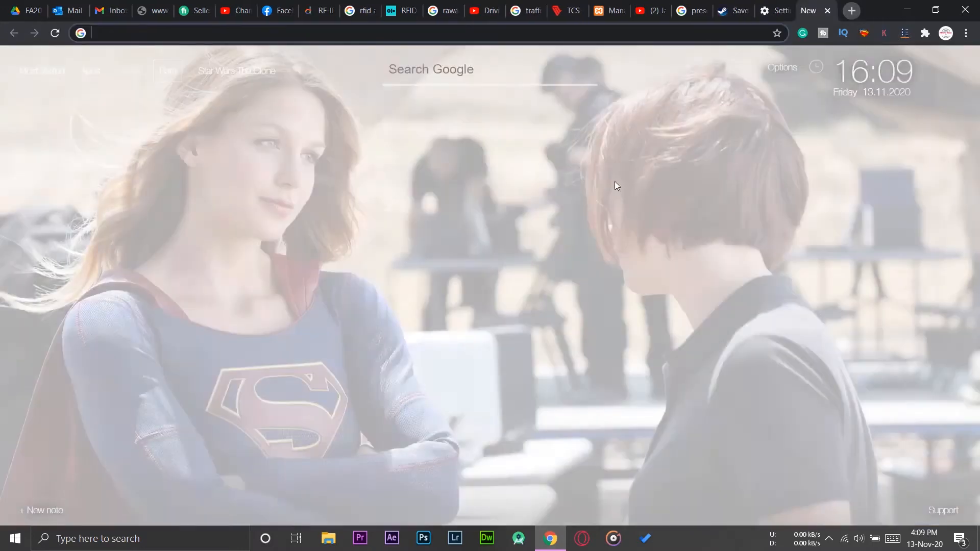
{"action": "type", "text": "6."}
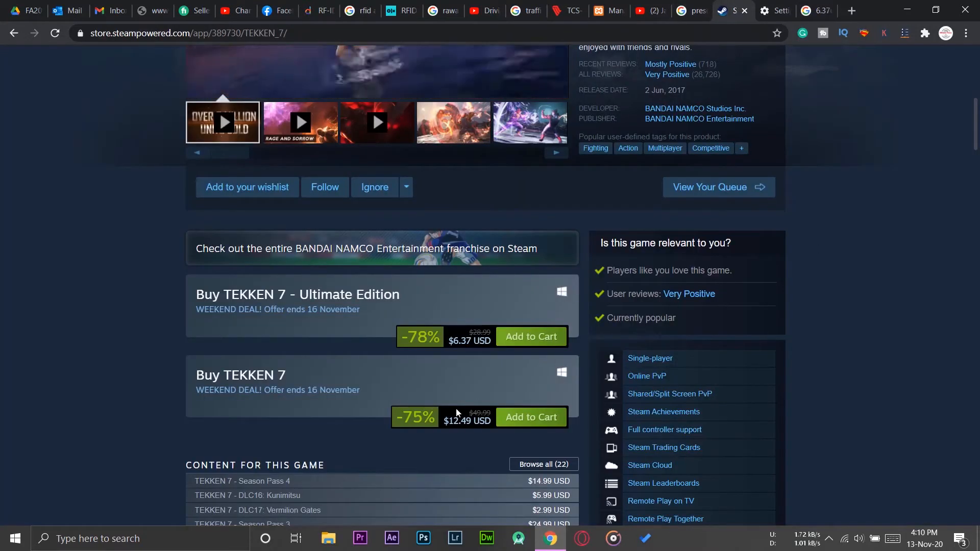
- Add TEKKEN 7 - Ultimate Edition ($6.37) to the cart and check out as a purchase for myself
{"action": "left_click", "coordinate": [531, 337]}
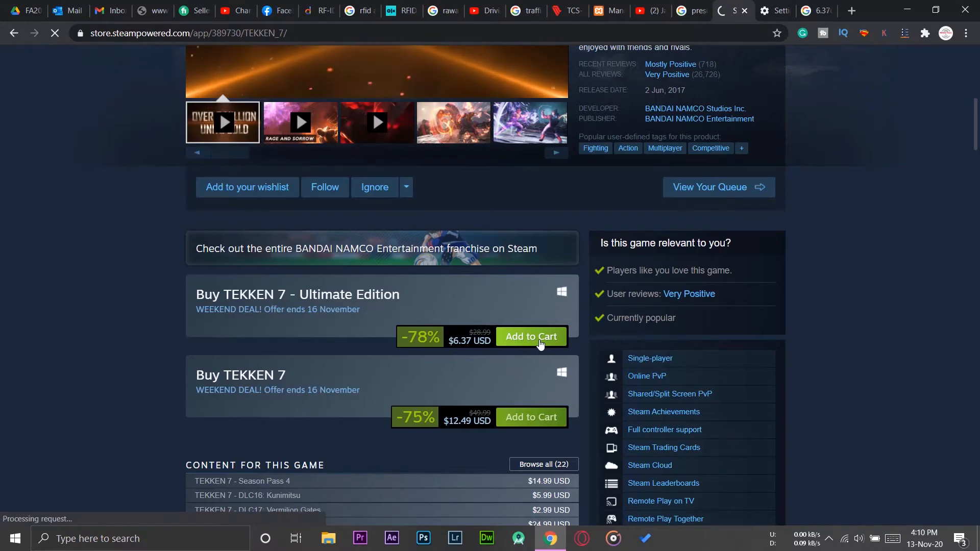
{"action": "left_click", "coordinate": [531, 336]}
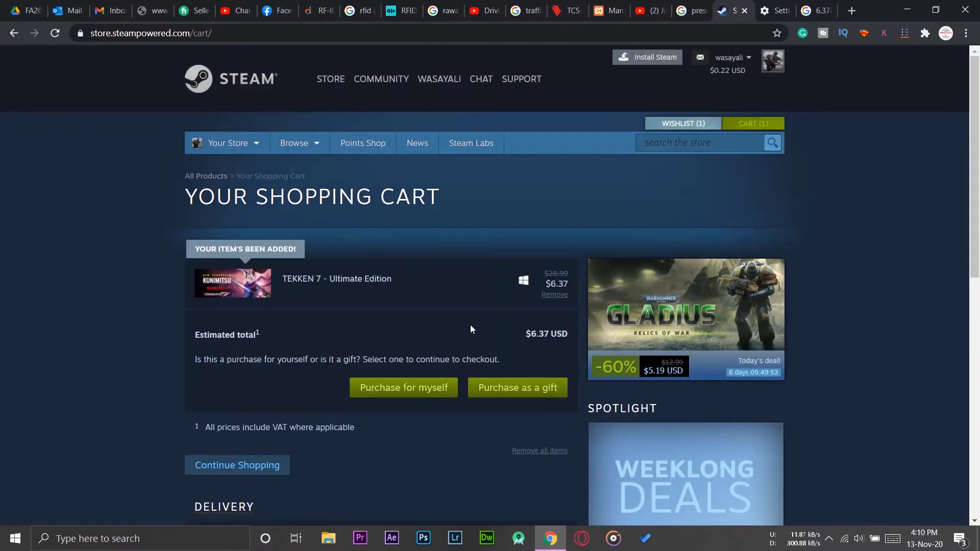
{"action": "scroll", "scroll_direction": "down", "scroll_amount": 3}
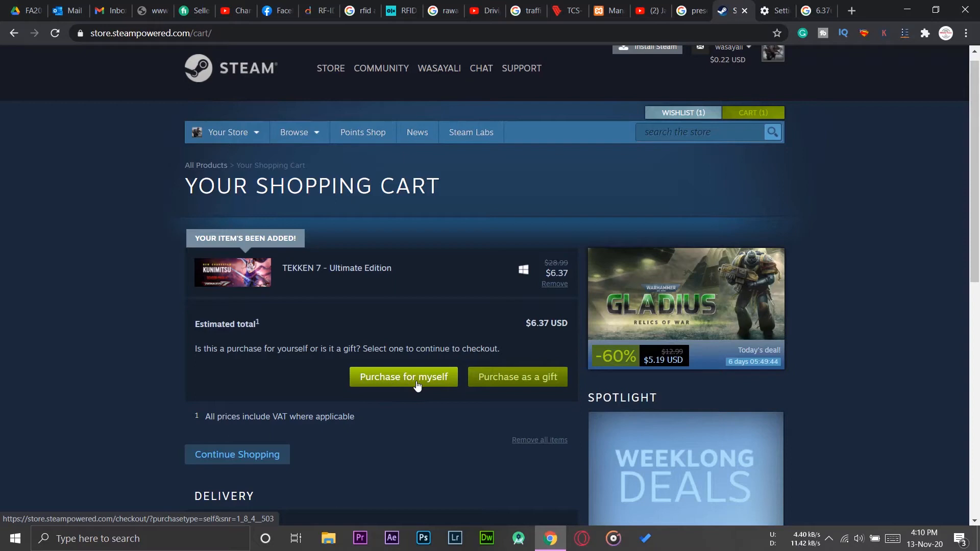
{"action": "mouse_move", "coordinate": [473, 323]}
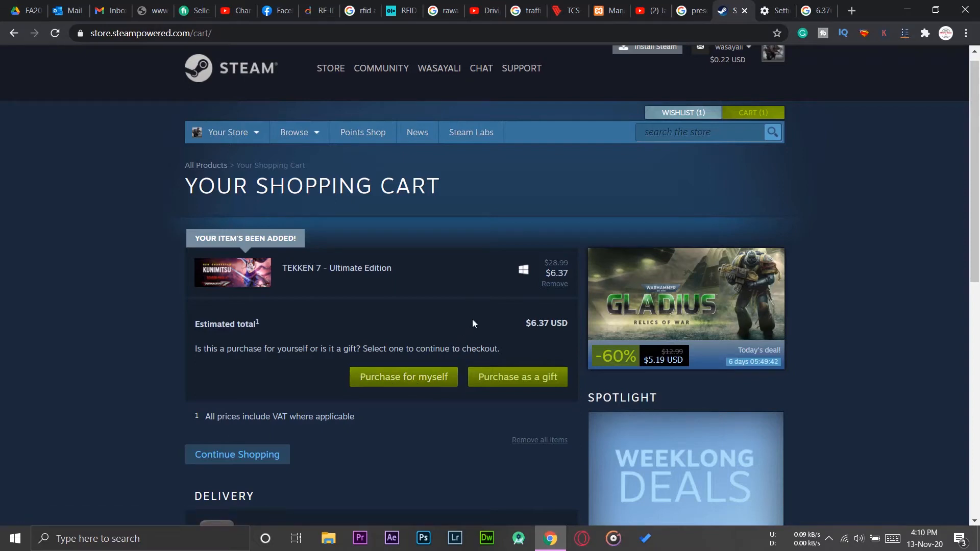
{"action": "scroll", "scroll_direction": "down", "scroll_amount": 3}
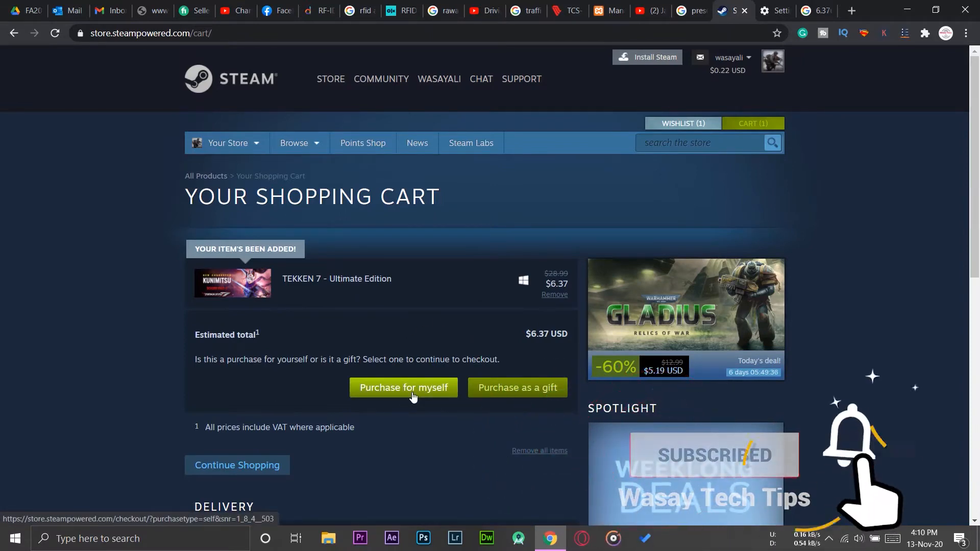
{"action": "left_click", "coordinate": [403, 387]}
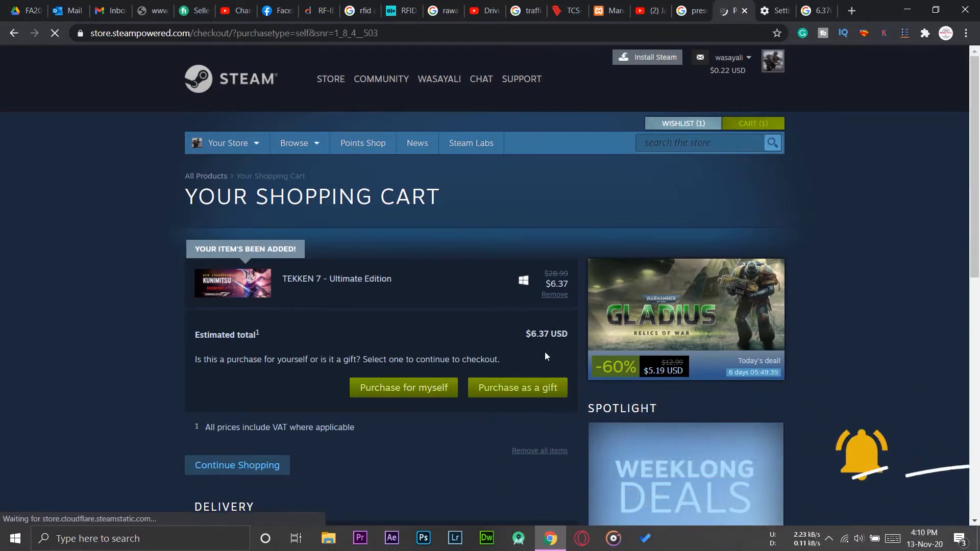
- Choose Visa as the payment method for the remaining $6.15
{"action": "left_click", "coordinate": [403, 388]}
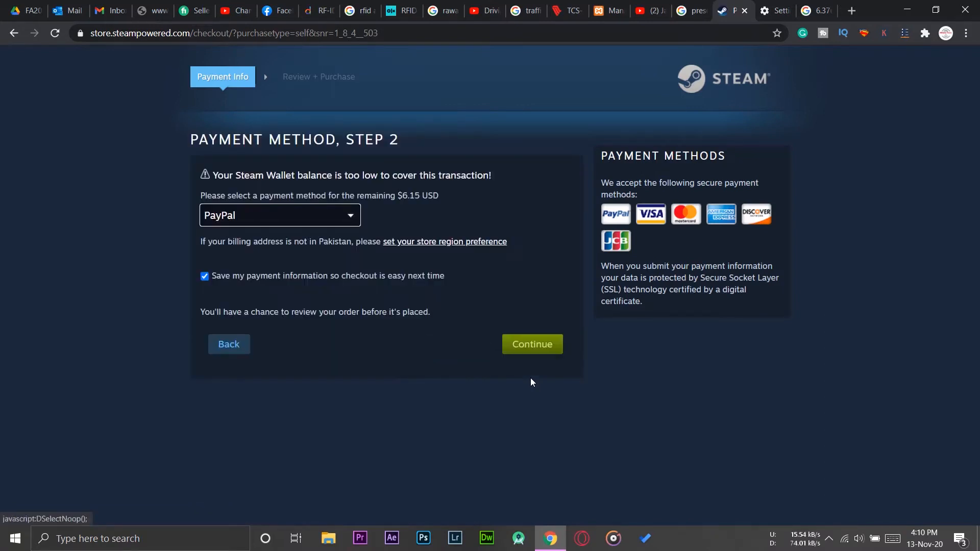
{"action": "mouse_move", "coordinate": [466, 256]}
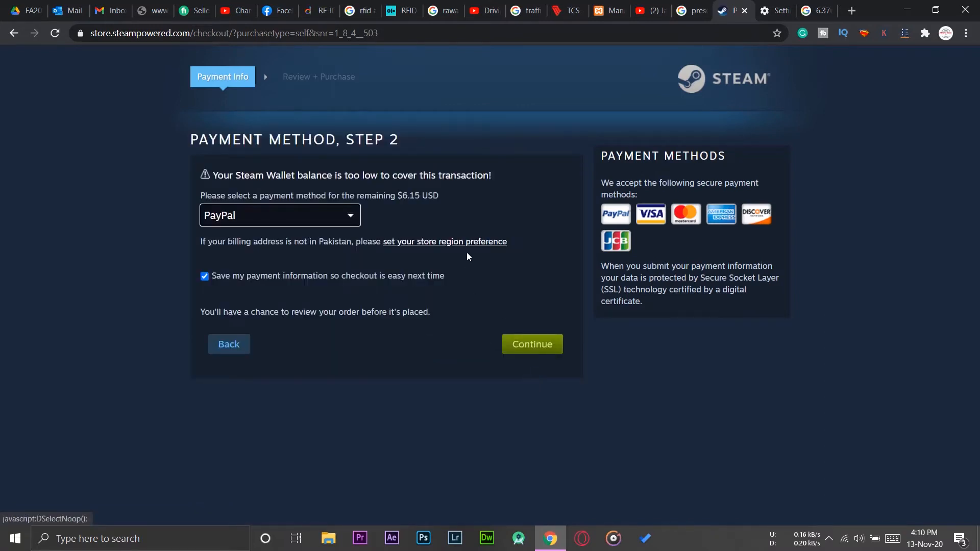
{"action": "mouse_move", "coordinate": [466, 205]}
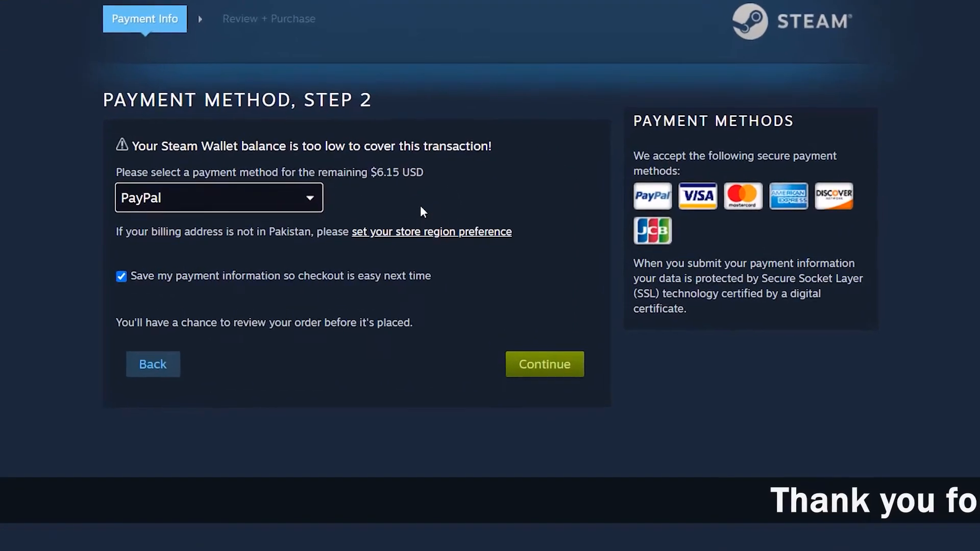
{"action": "left_click", "coordinate": [218, 197]}
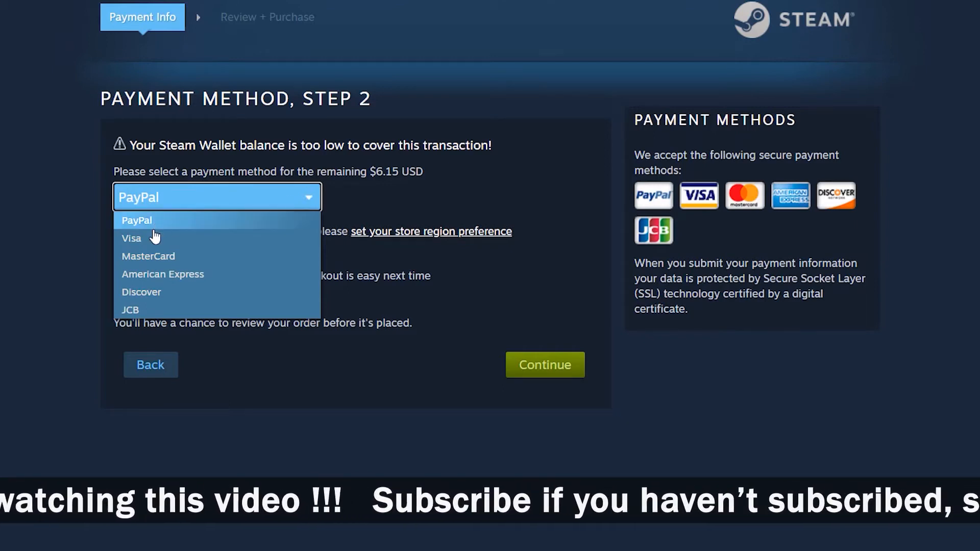
{"action": "left_click", "coordinate": [131, 238]}
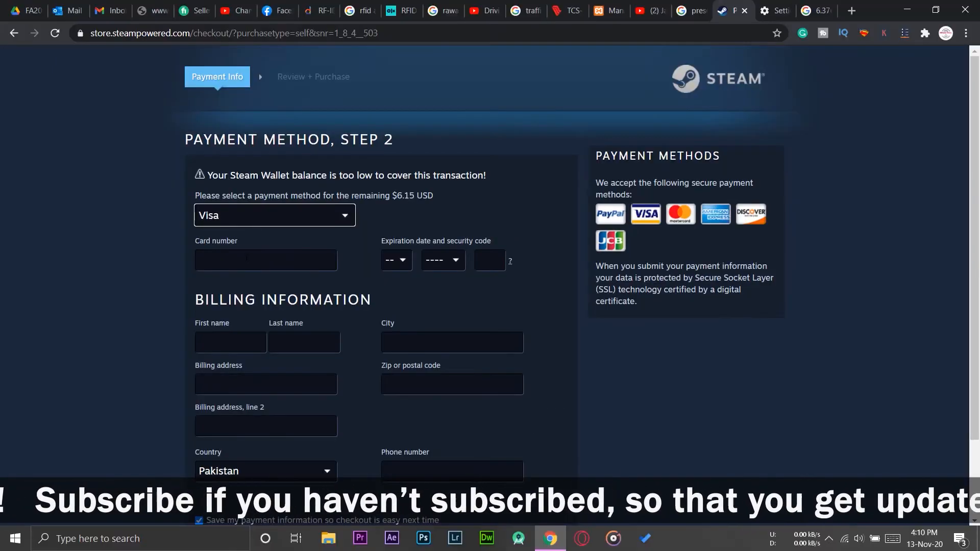
- Select the card number, expiration, security code and billing detail fields in turn
{"action": "left_click", "coordinate": [264, 260]}
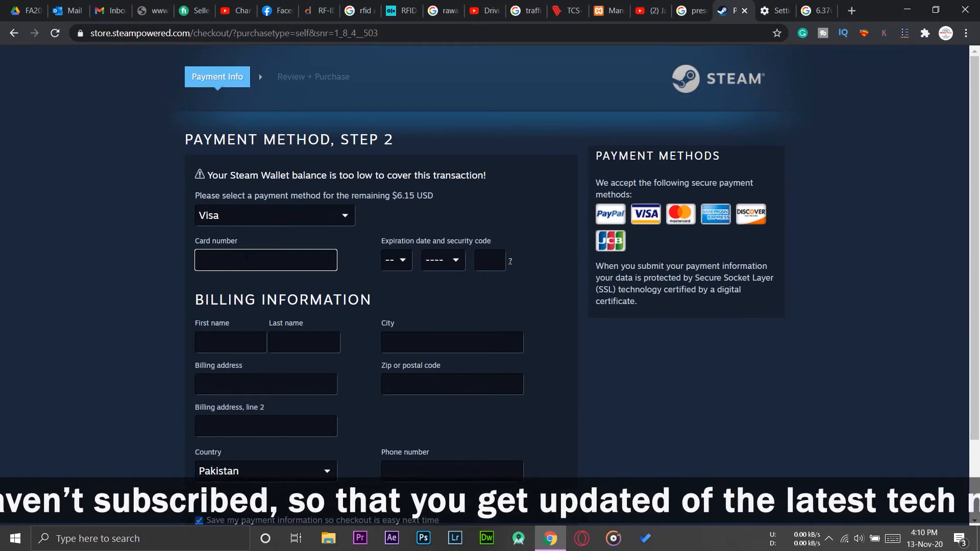
{"action": "left_click", "coordinate": [395, 259]}
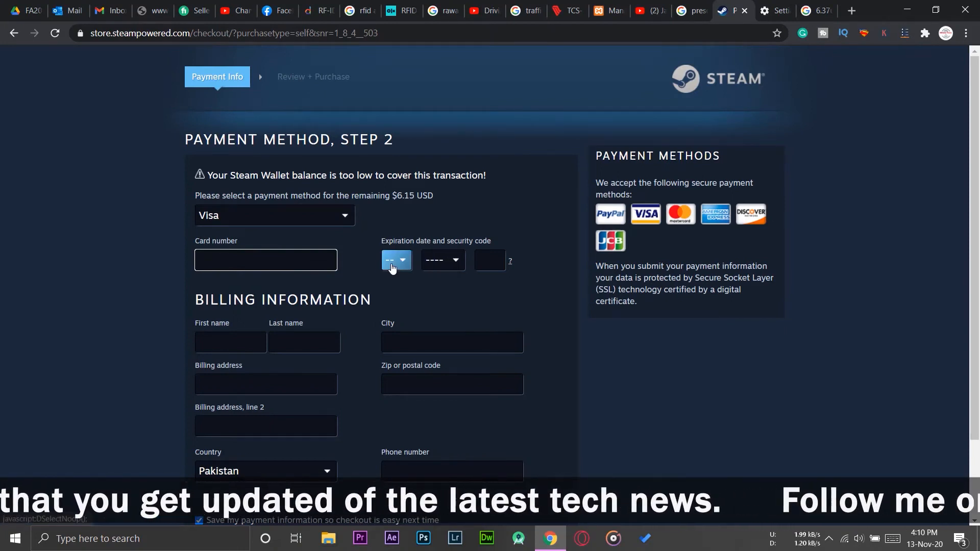
{"action": "left_click", "coordinate": [265, 260]}
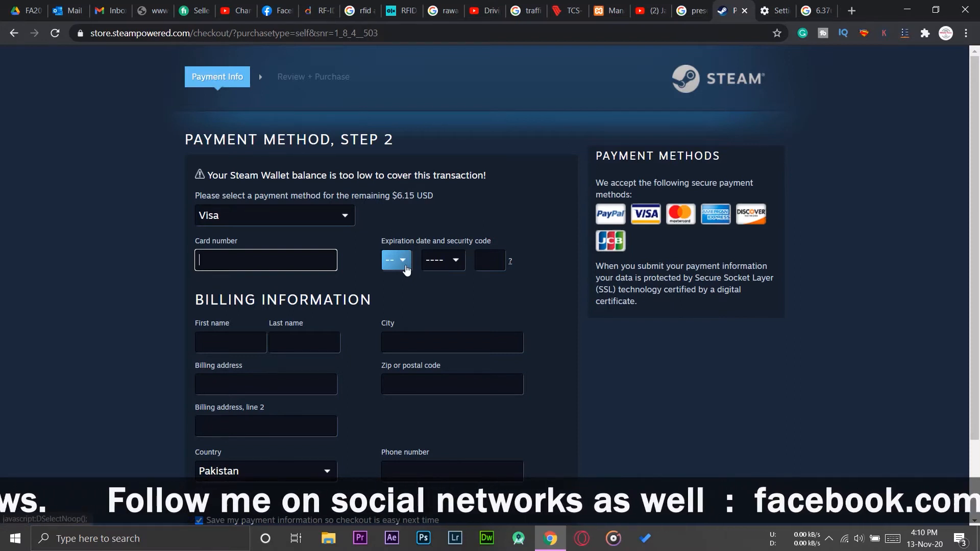
{"action": "left_click", "coordinate": [490, 259]}
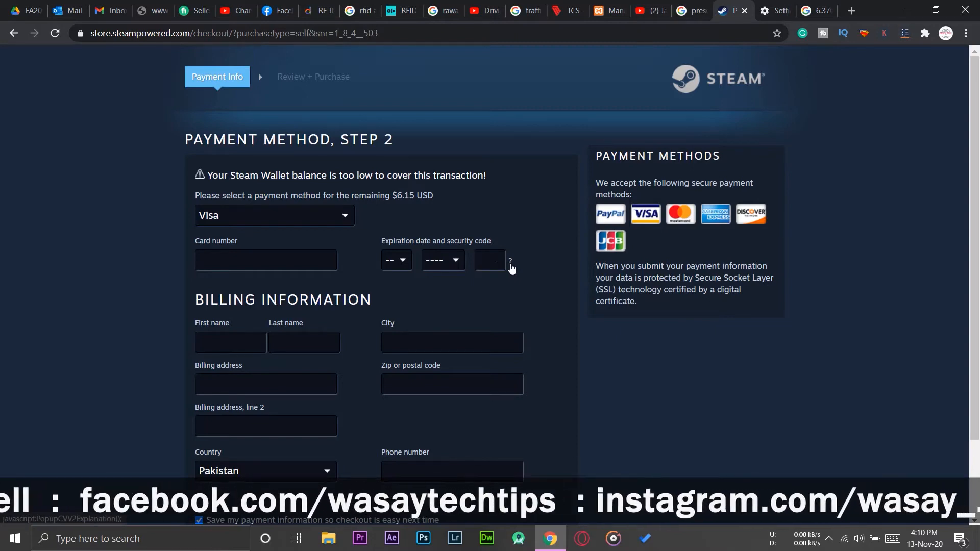
{"action": "left_click", "coordinate": [510, 261]}
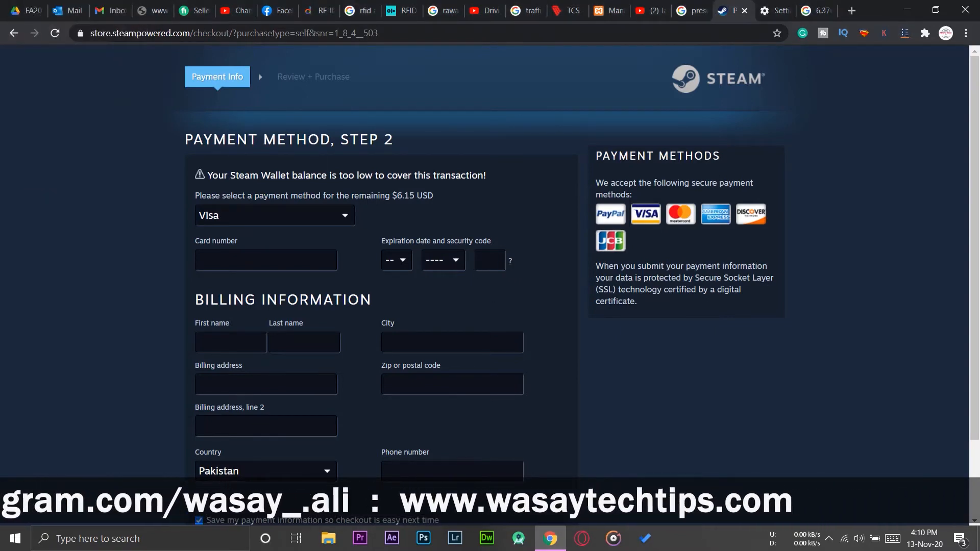
{"action": "left_click", "coordinate": [489, 260]}
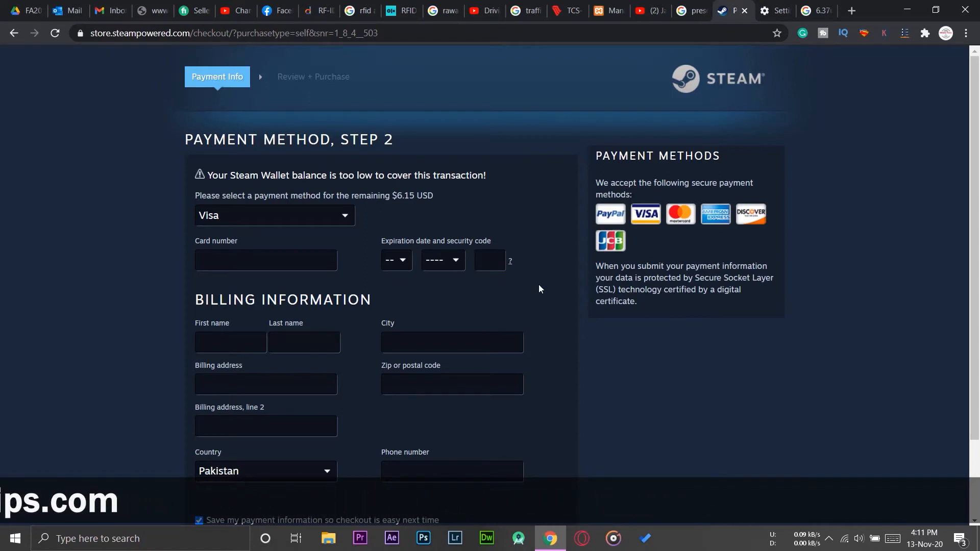
{"action": "left_click", "coordinate": [490, 260]}
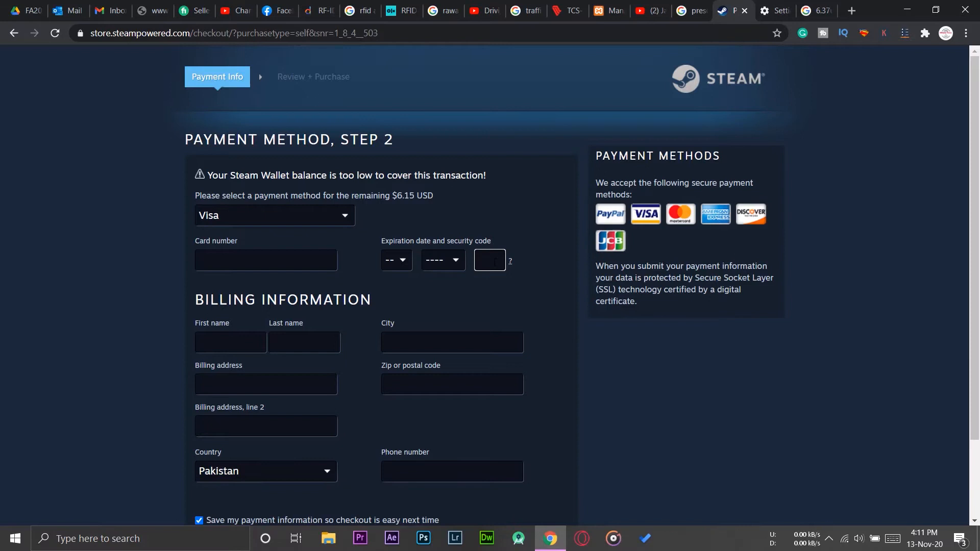
{"action": "scroll", "scroll_direction": "down", "scroll_amount": 3}
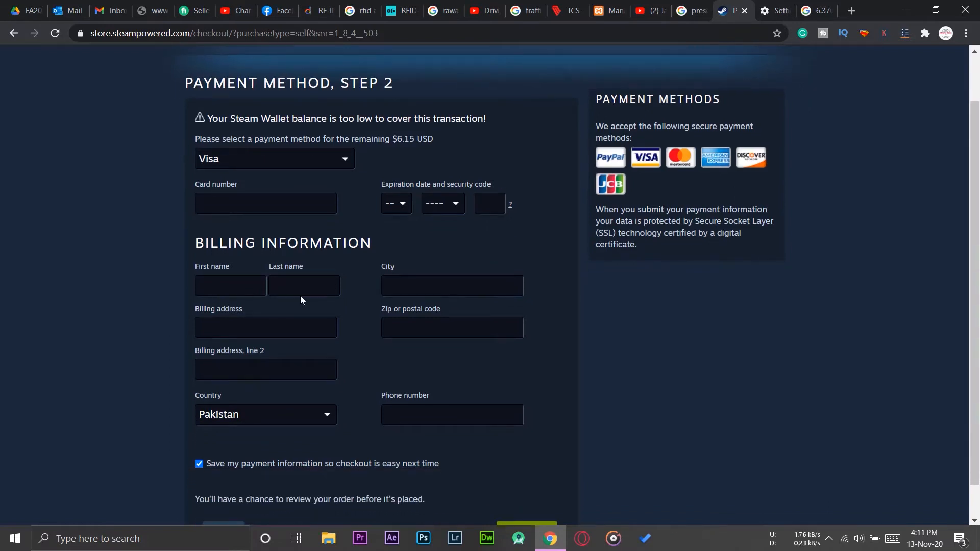
{"action": "left_click", "coordinate": [230, 285]}
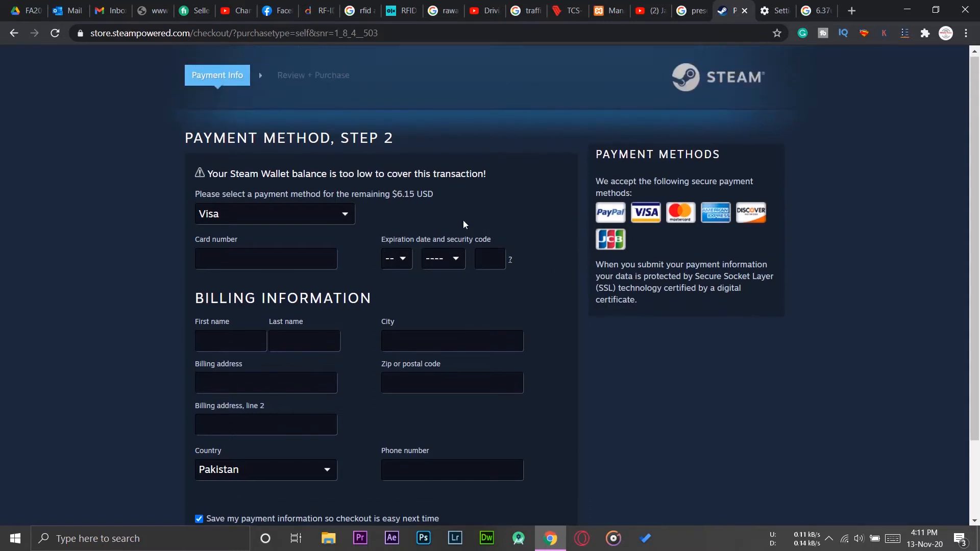
{"action": "mouse_move", "coordinate": [539, 215]}
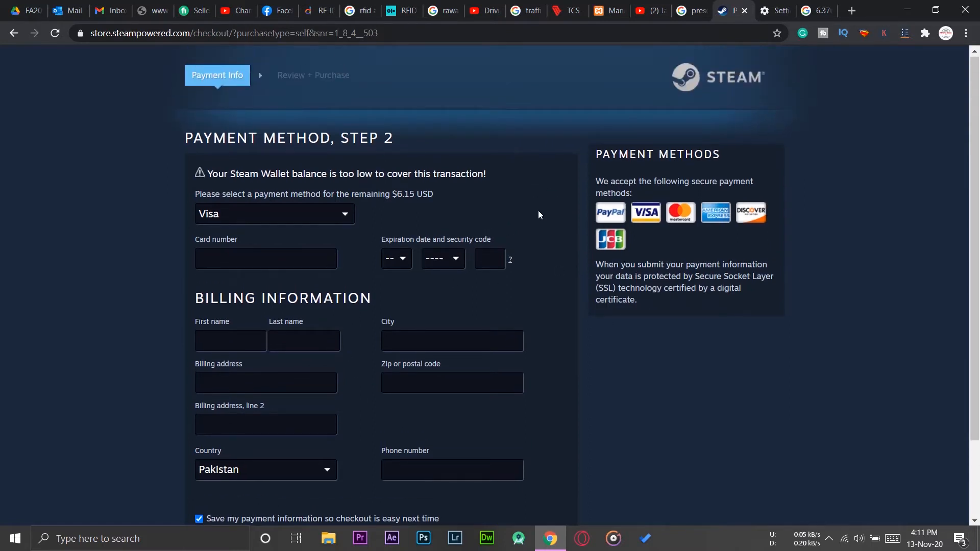
{"action": "mouse_move", "coordinate": [396, 163]}
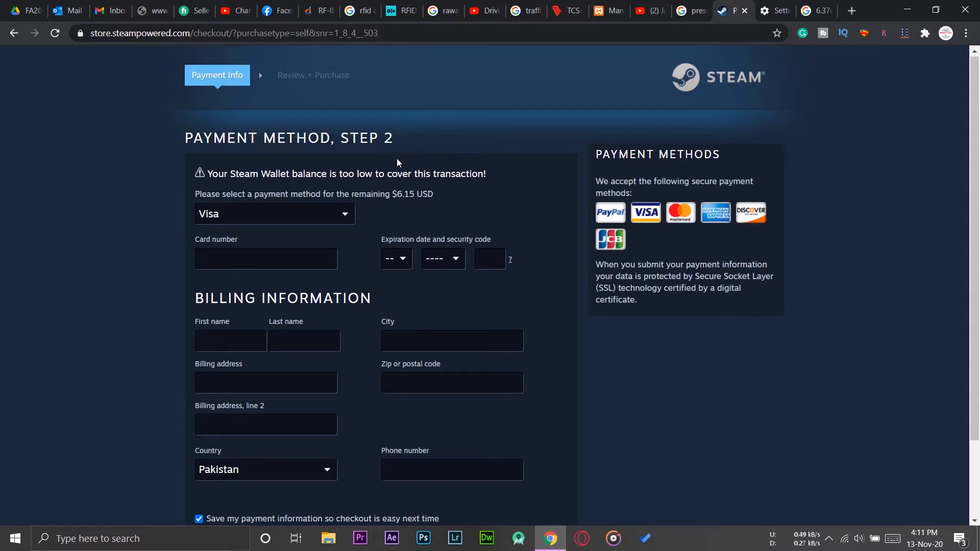
{"action": "mouse_move", "coordinate": [280, 276]}
{"action": "type", "text": "taxila"}
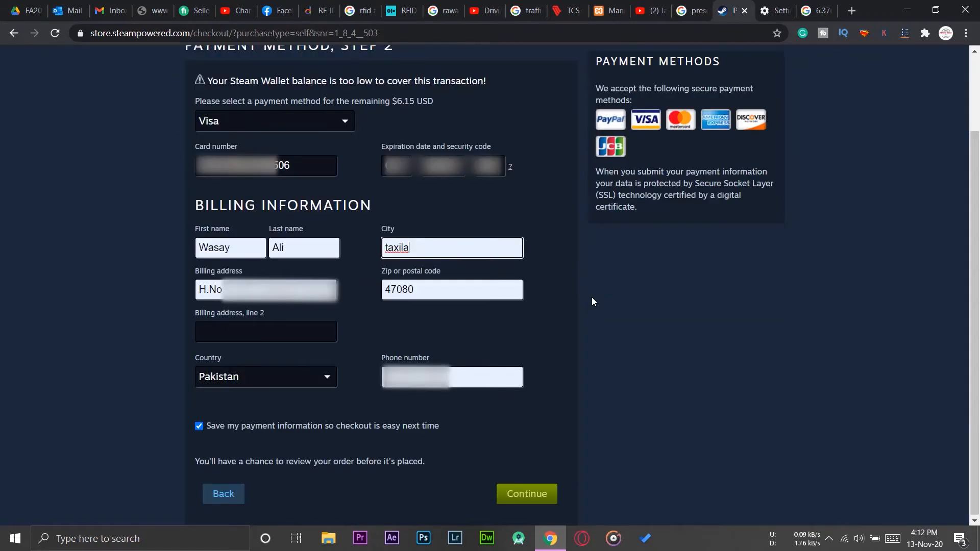
{"action": "mouse_move", "coordinate": [383, 109]}
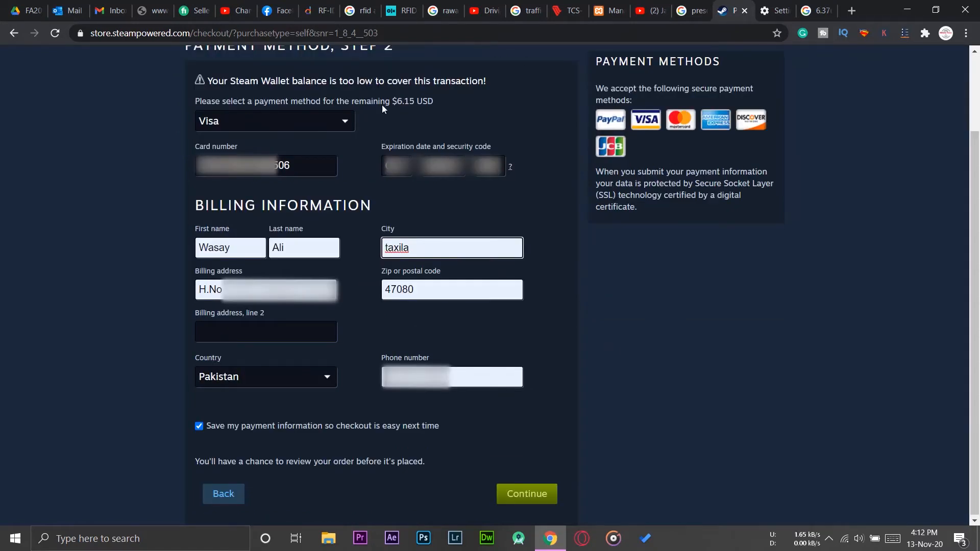
{"action": "mouse_move", "coordinate": [337, 226]}
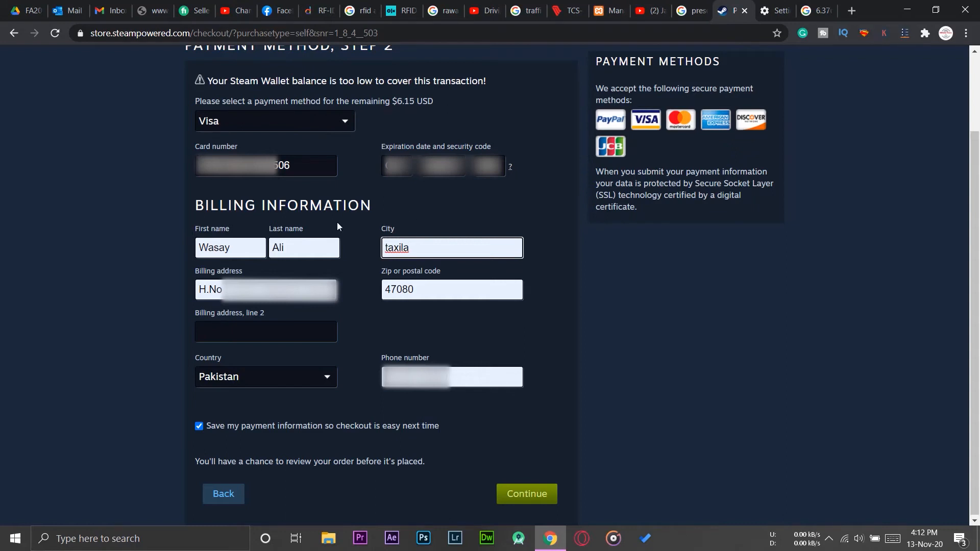
{"action": "mouse_move", "coordinate": [532, 318]}
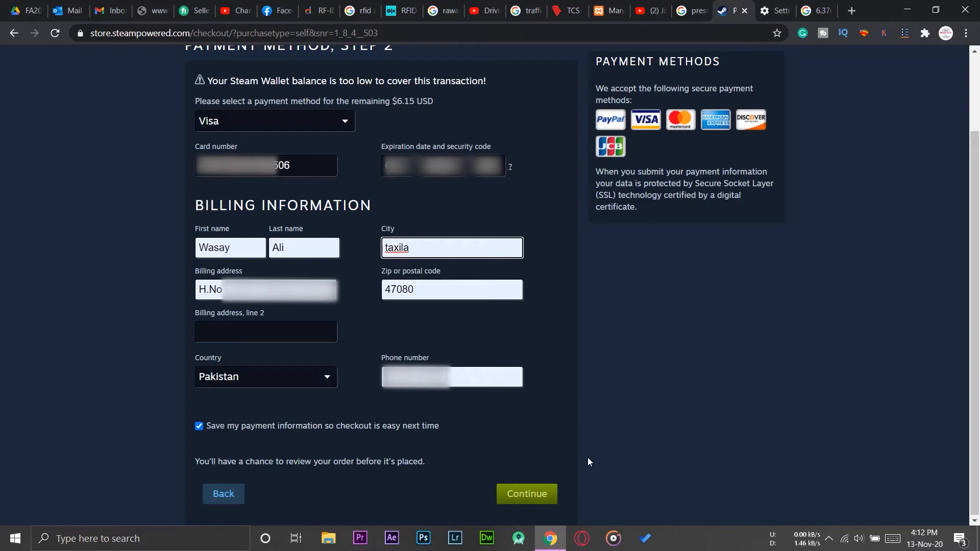
{"action": "mouse_move", "coordinate": [526, 493]}
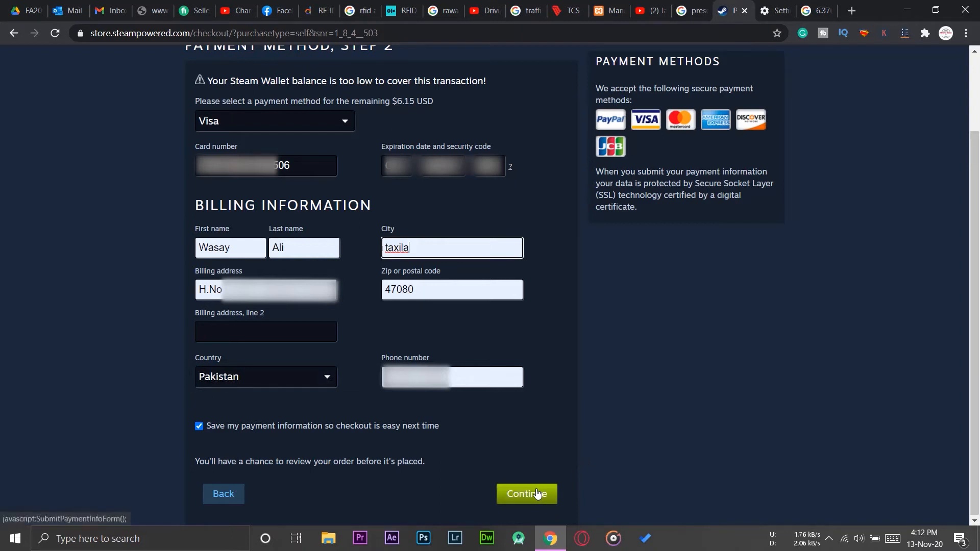
- Submit the Visa card and billing details (city taxila, postal code 47080)
{"action": "left_click", "coordinate": [526, 494]}
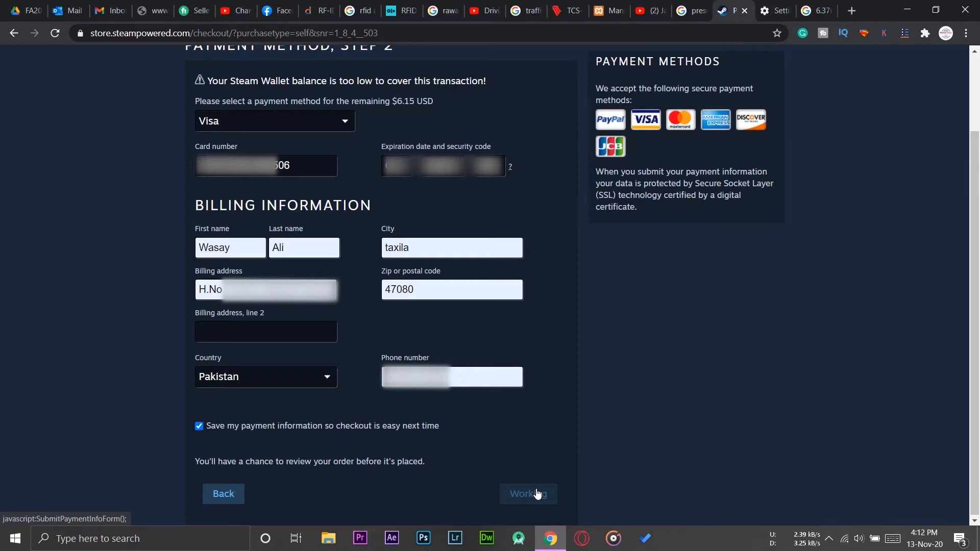
- Accept the Steam Subscriber Agreement and place the $6.37 TEKKEN 7 Ultimate Edition order
{"action": "left_click", "coordinate": [527, 493]}
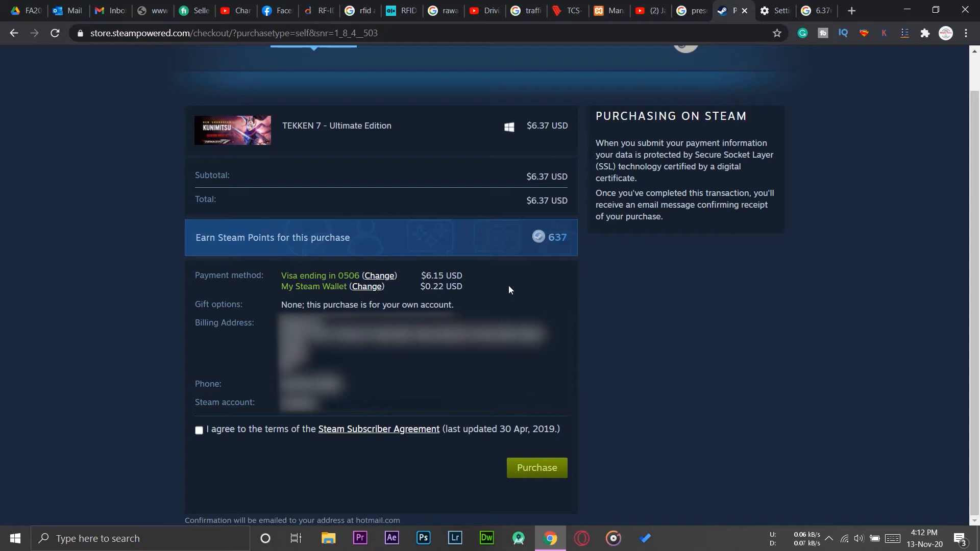
{"action": "mouse_move", "coordinate": [223, 367]}
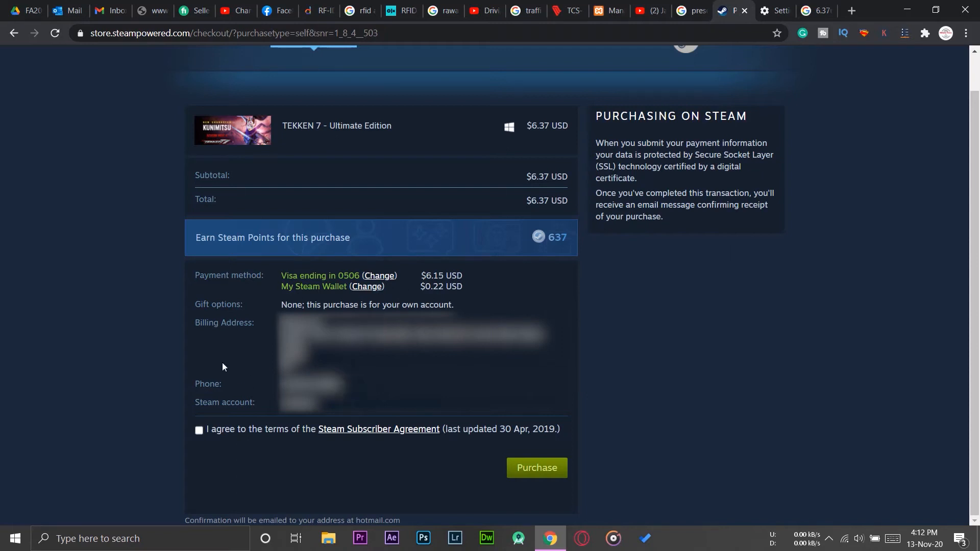
{"action": "left_click", "coordinate": [199, 430]}
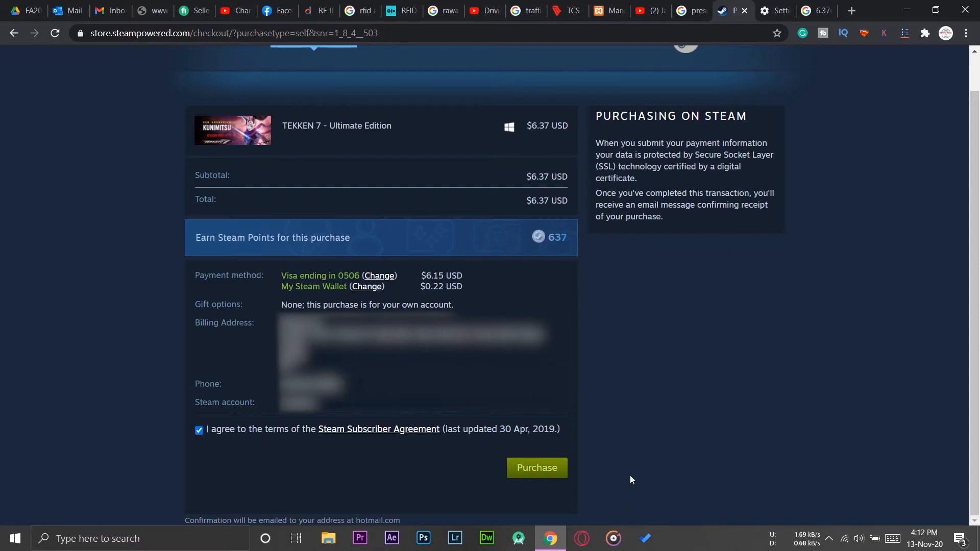
{"action": "left_click", "coordinate": [536, 467]}
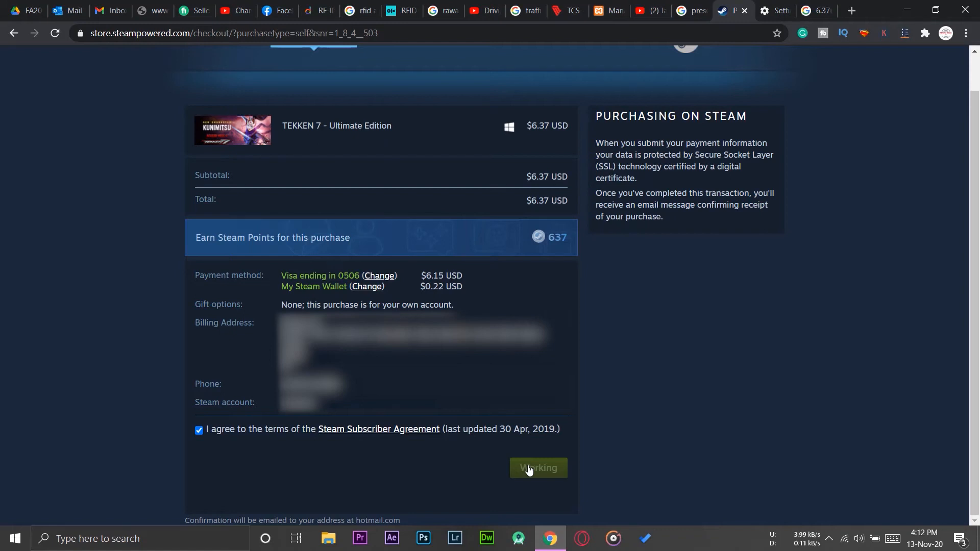
{"action": "left_click", "coordinate": [537, 468]}
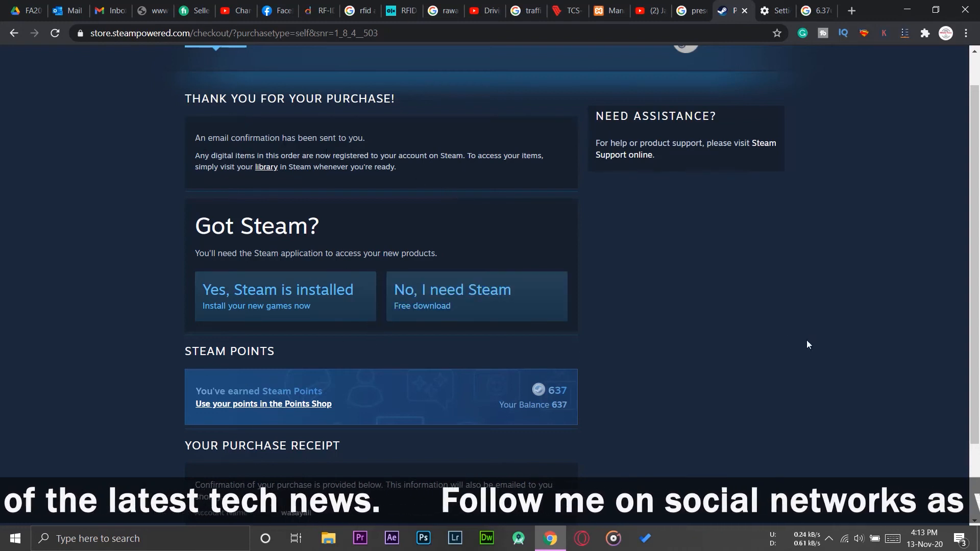
- Scroll down to the purchase receipt showing the $6.37 total and confirmation code
{"action": "scroll", "scroll_direction": "down", "scroll_amount": 3}
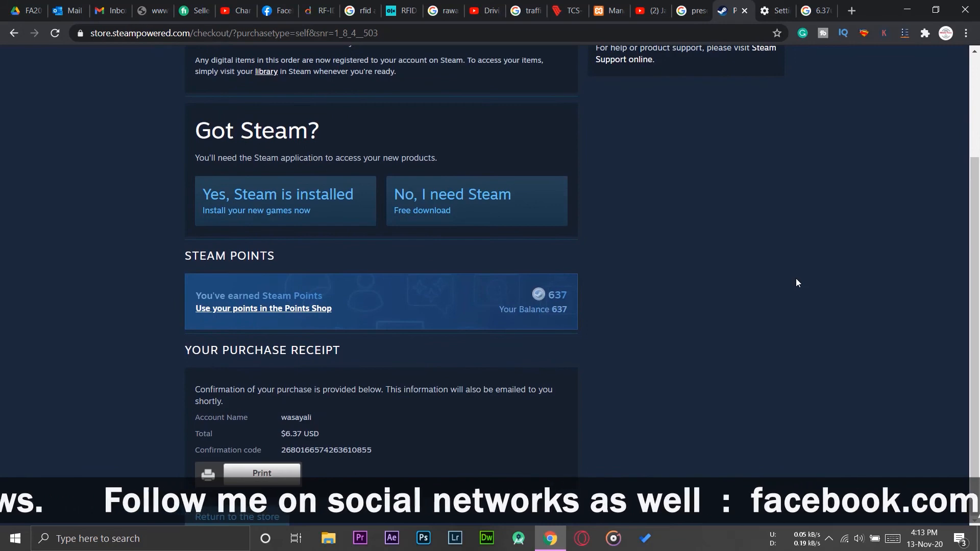
- Print the purchase receipt with Save as PDF as the destination
{"action": "left_click", "coordinate": [261, 473]}
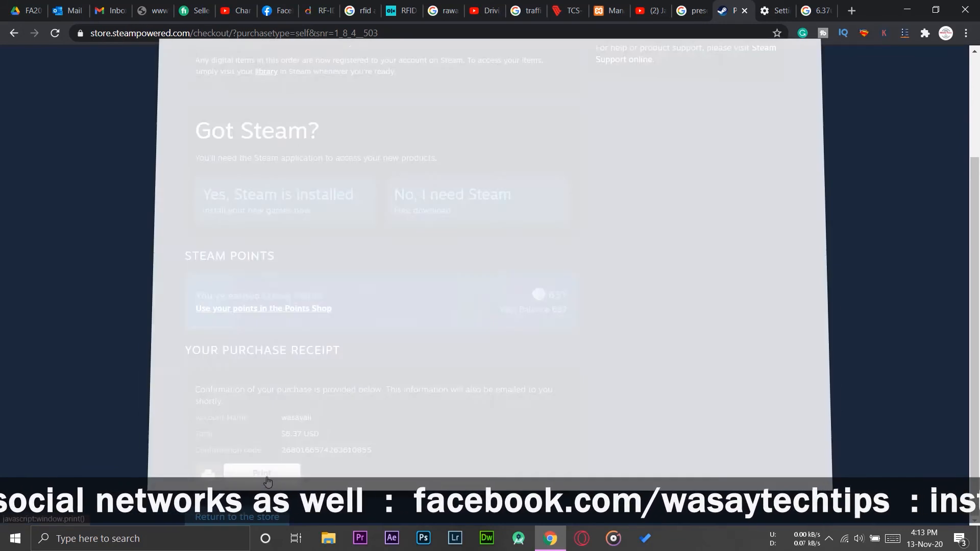
{"action": "left_click", "coordinate": [261, 472]}
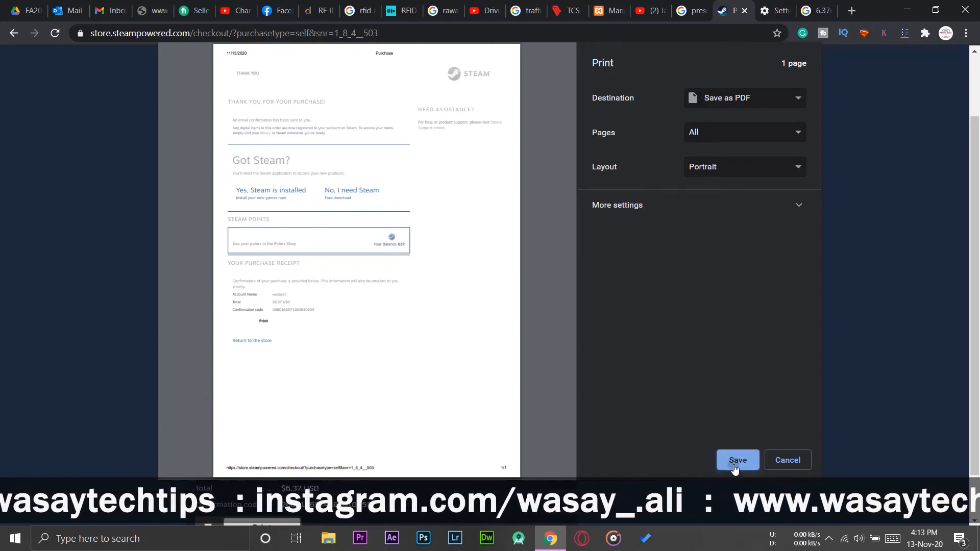
{"action": "left_click", "coordinate": [737, 459]}
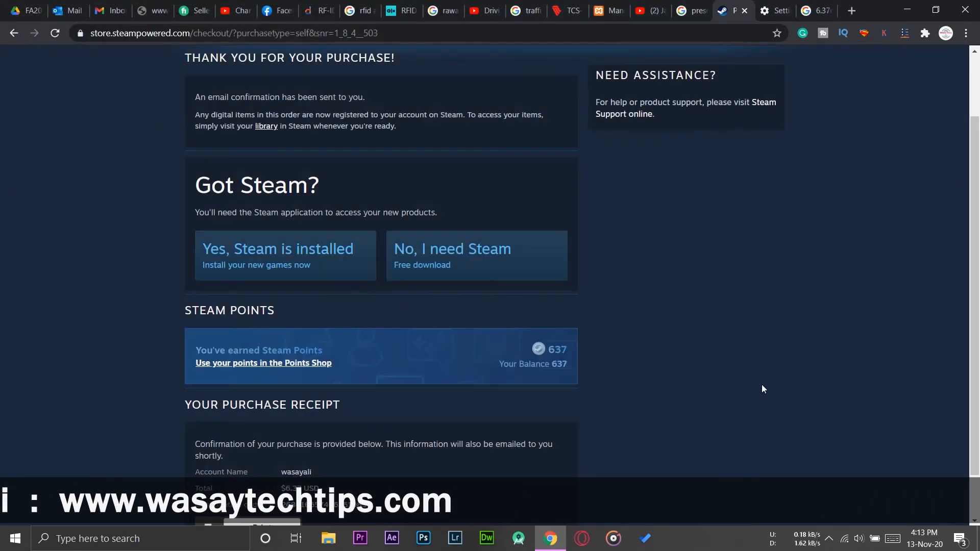
- Return to the store, search 'tekken', and open the TEKKEN 7 result marked In Library
{"action": "left_click", "coordinate": [254, 515]}
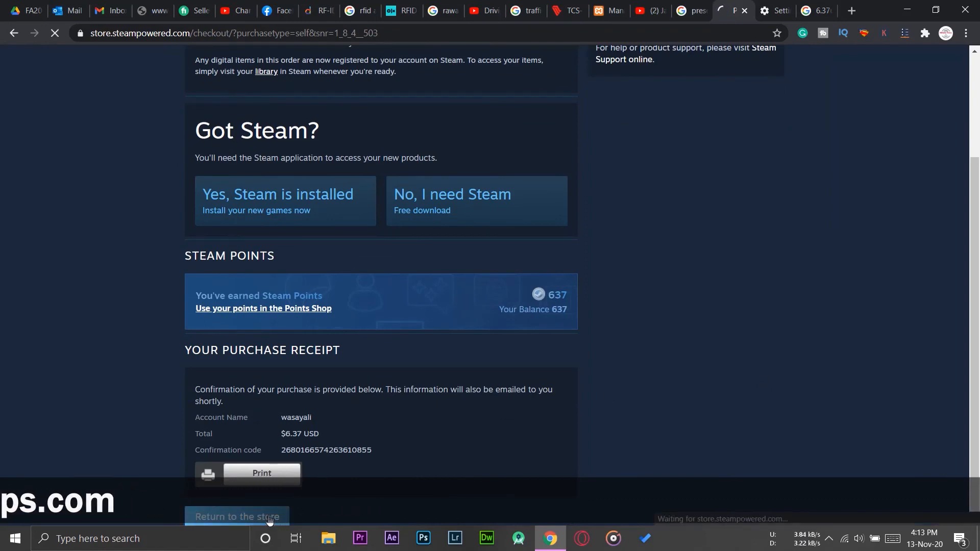
{"action": "left_click", "coordinate": [236, 516]}
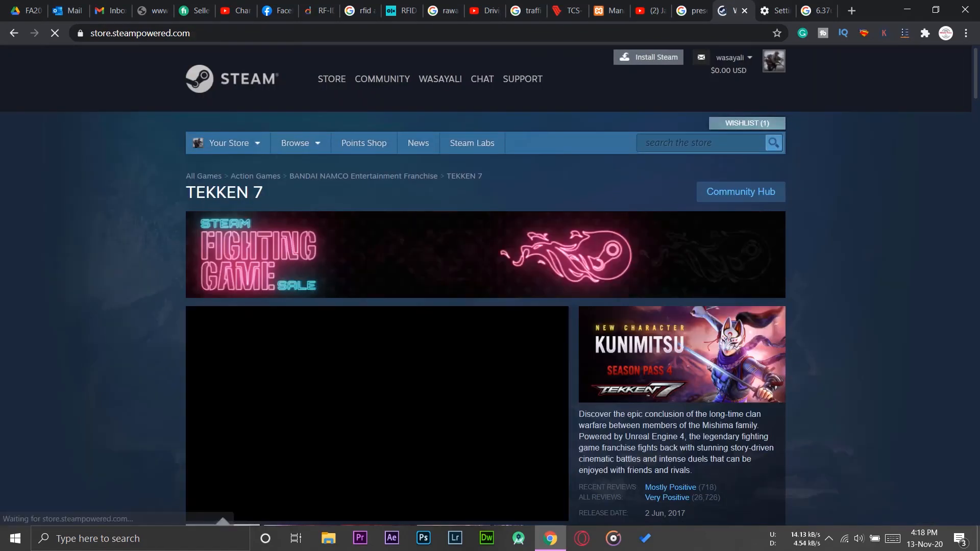
{"action": "left_click", "coordinate": [14, 33]}
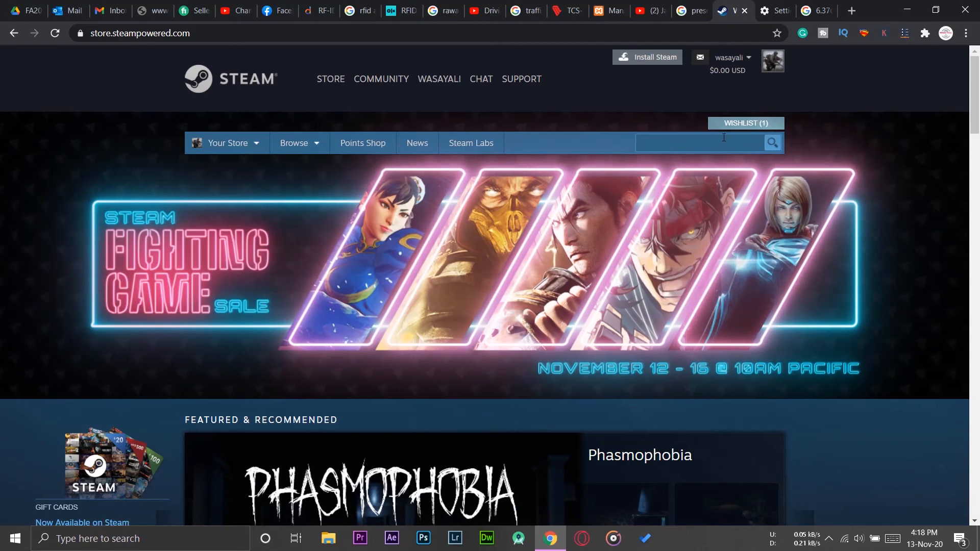
{"action": "type", "text": "tekken 7"}
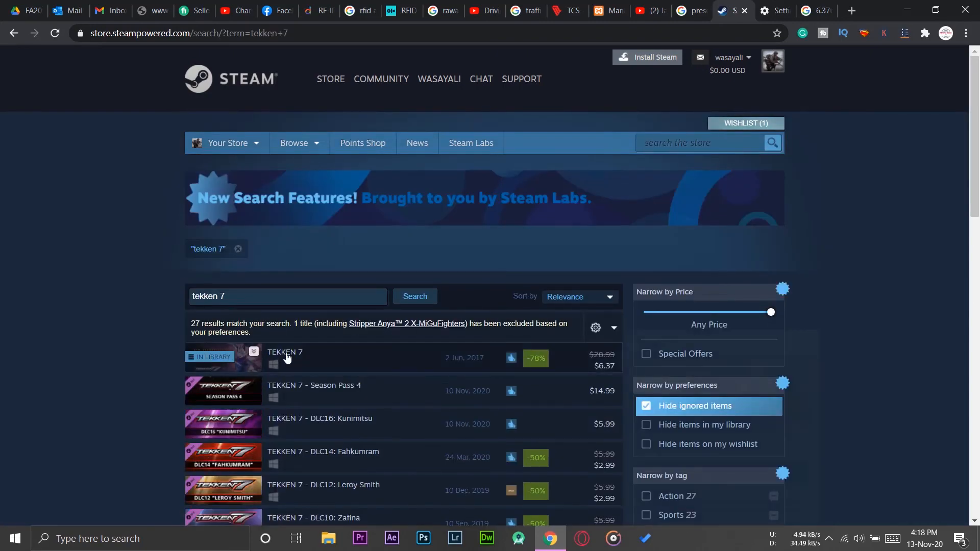
{"action": "left_click", "coordinate": [284, 353]}
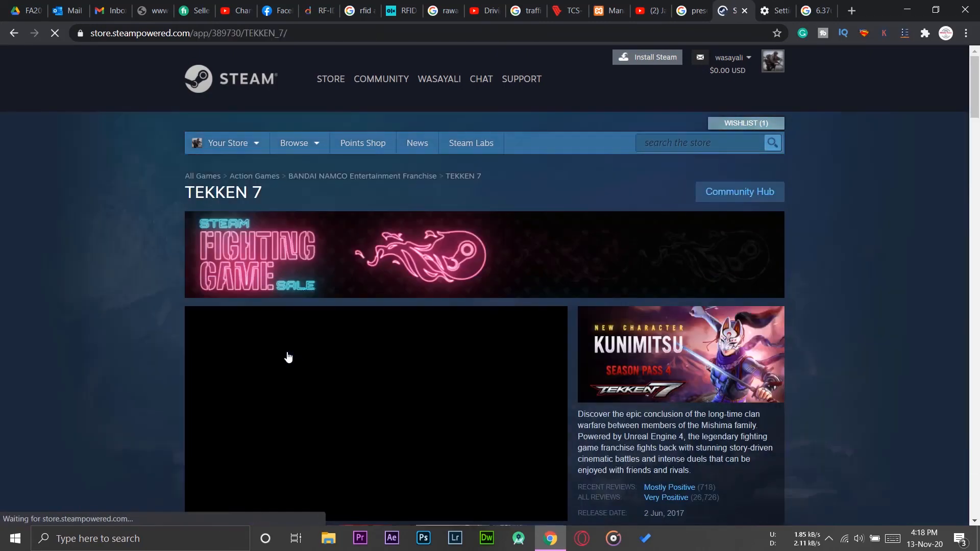